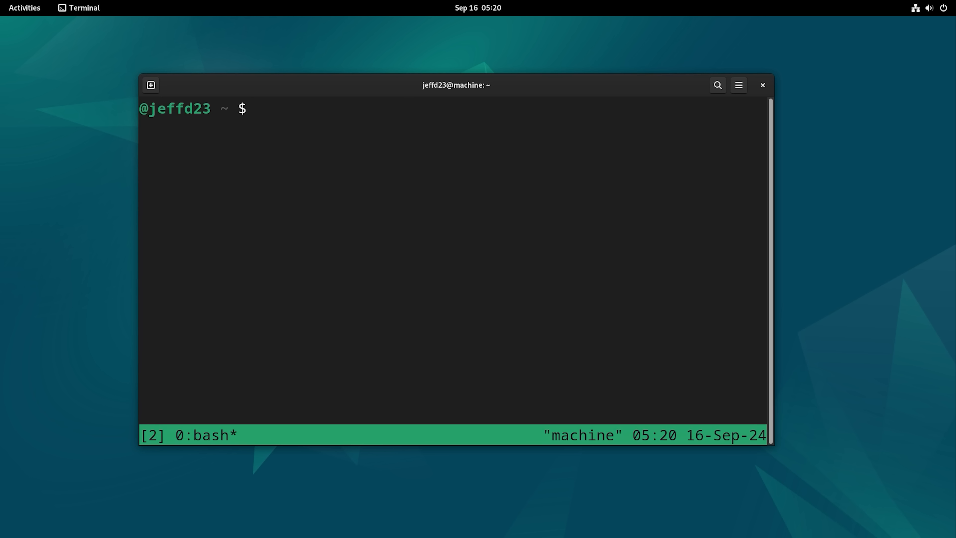
# - Create and rename the tmux windows wtf, fast-server, my-editor and awesome, splitting awesome into two panes
pyautogui.write('hto')
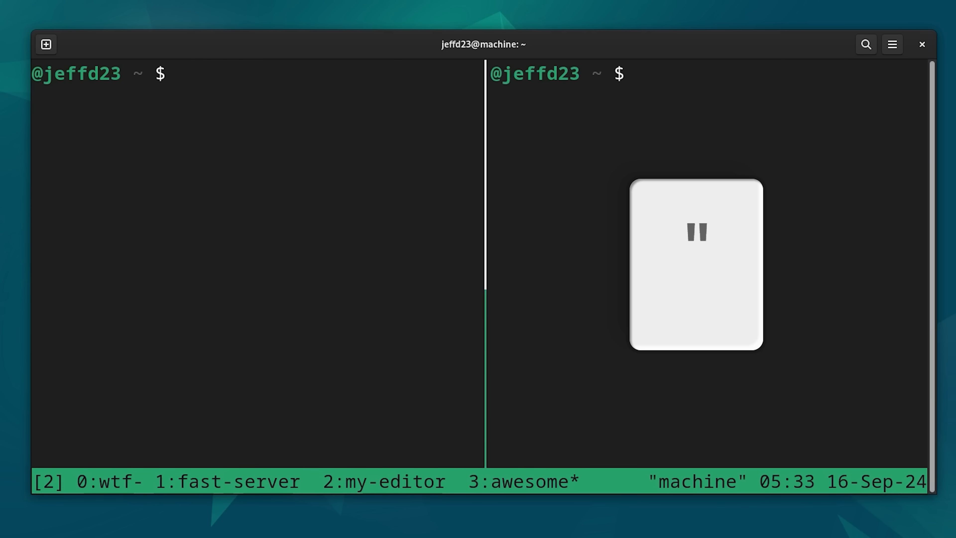
# - Close the tmux terminal despite the running process and run tmux ls in a fresh terminal to list the three sessions
pyautogui.click(921, 45)
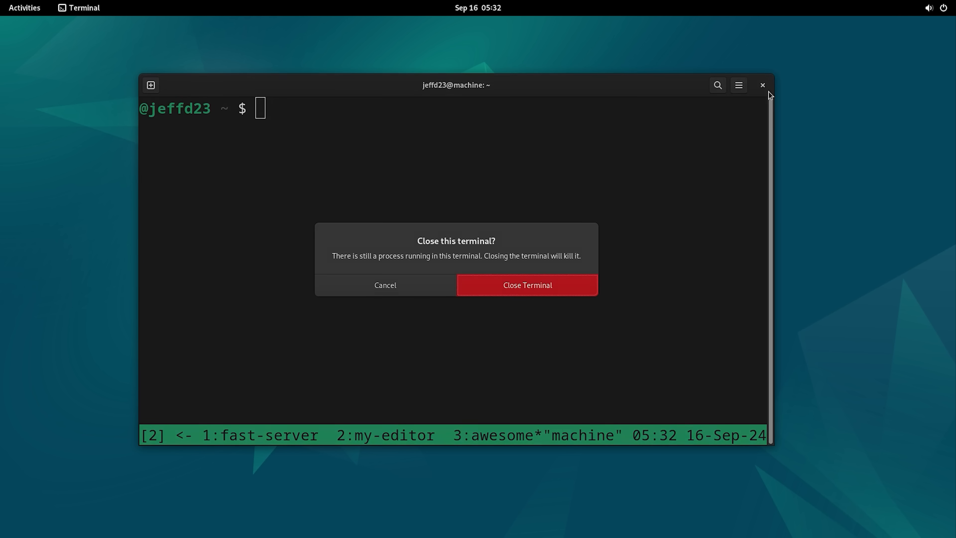
pyautogui.click(527, 284)
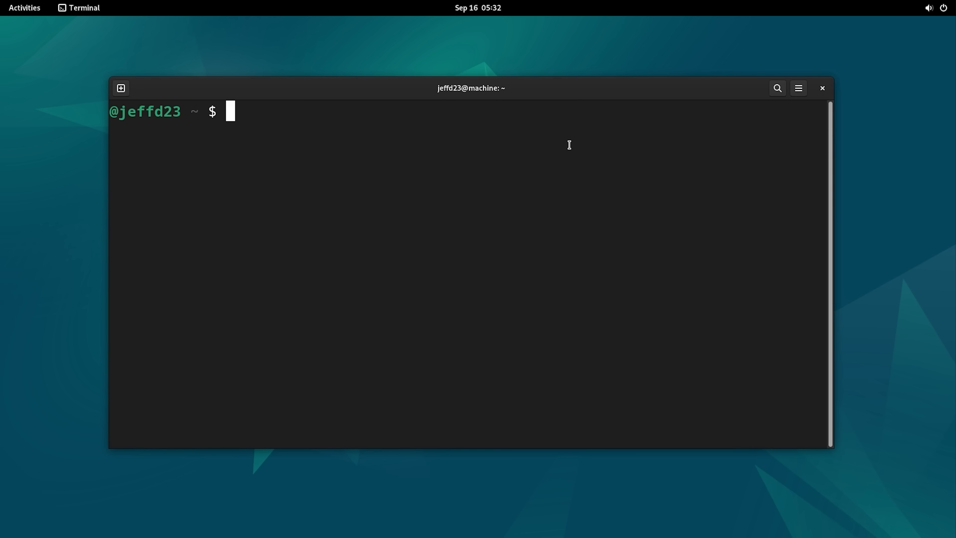
pyautogui.write('tmux ls')
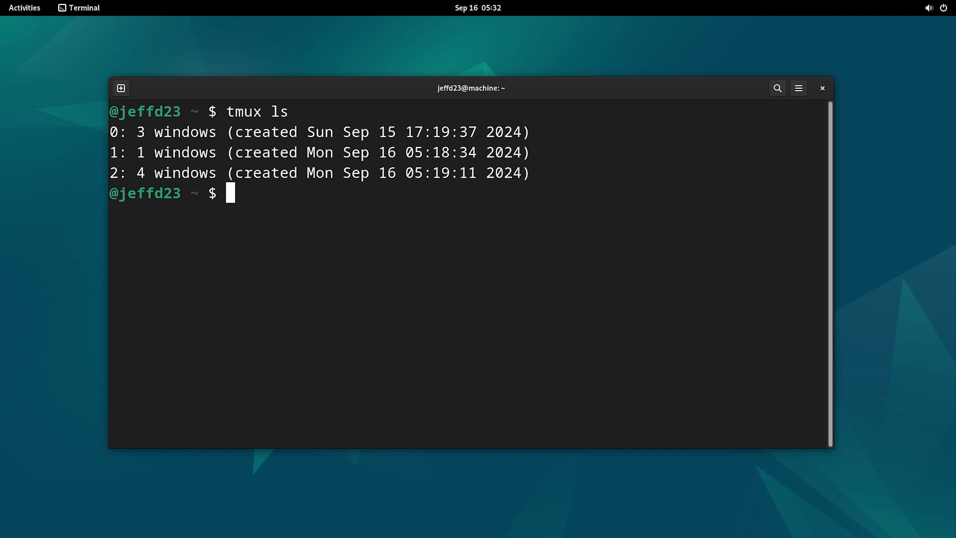
pyautogui.write('tm')
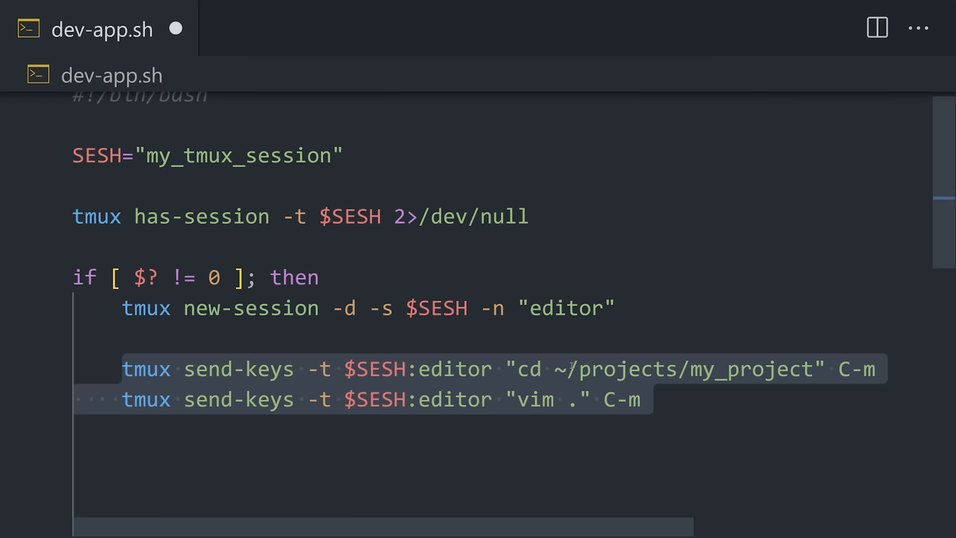
# - Edit dev-app.sh so it creates a detached my_tmux_session whose editor window runs cd and vim in the project
pyautogui.write('nano')
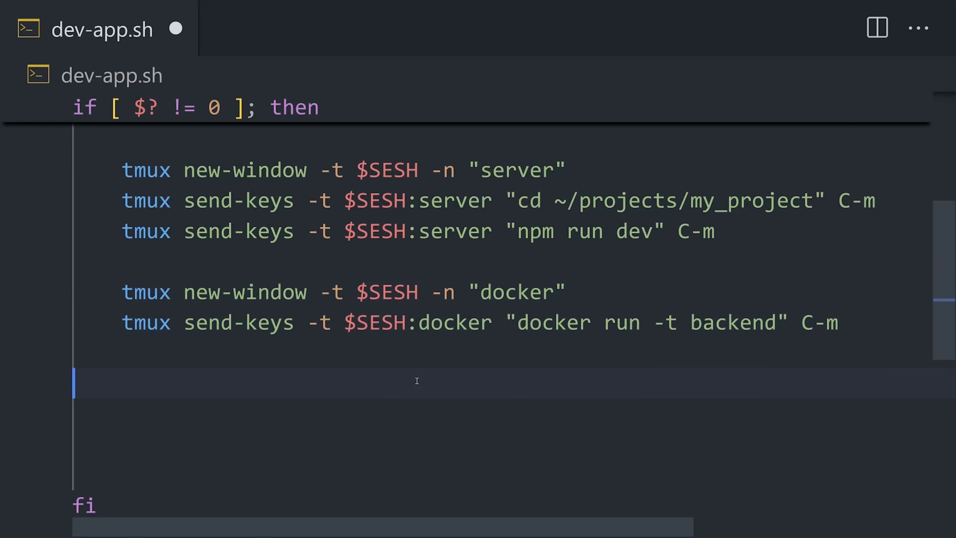
# - Add the database new-window line and select-window on editor to dev-app.sh, then run ./dev-app.sh to launch the session
pyautogui.write('tmux new-window -t $SESH -n "database"')
pyautogui.write('tmux send-keys -t $SESH:database "psql my_db" C-m')
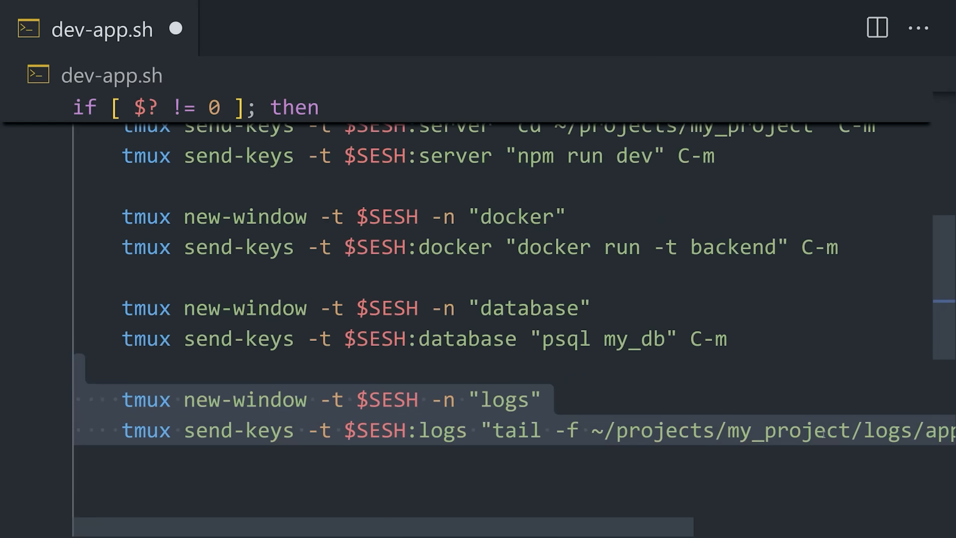
pyautogui.scroll(-3)
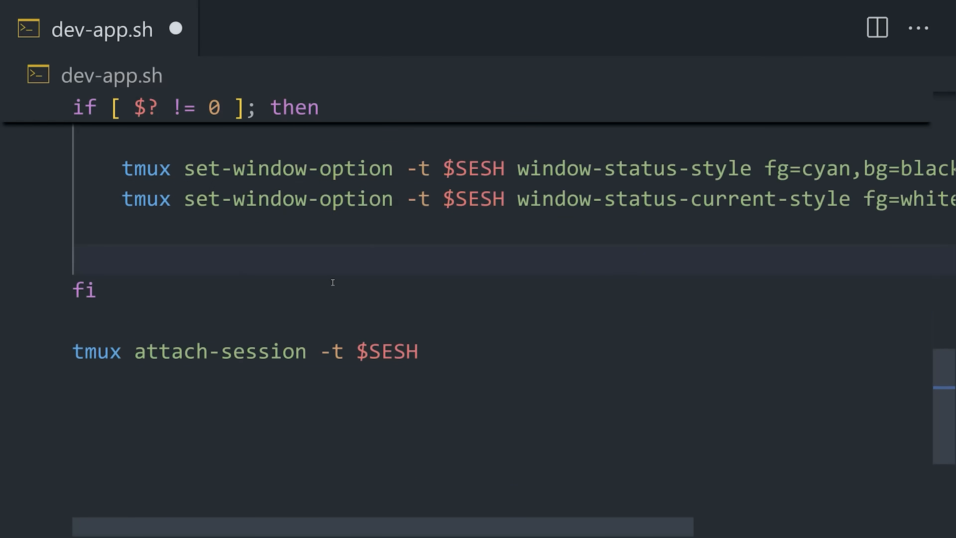
pyautogui.write('tmux select-window -t $SESH:editor')
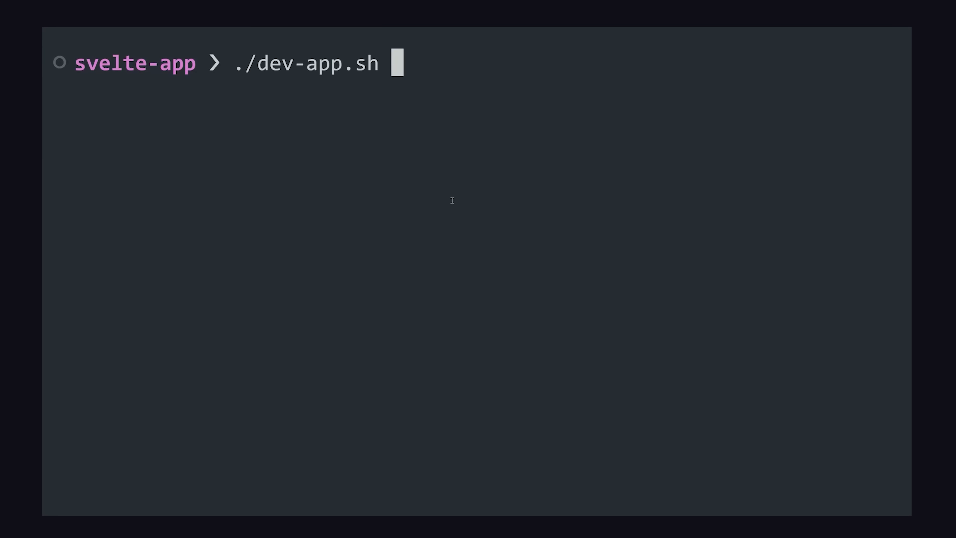
pyautogui.press('Enter')
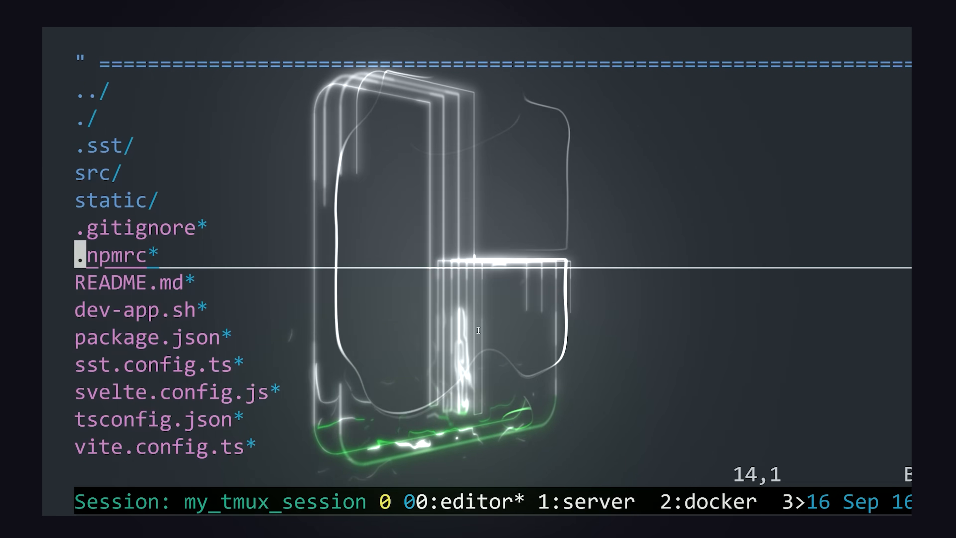